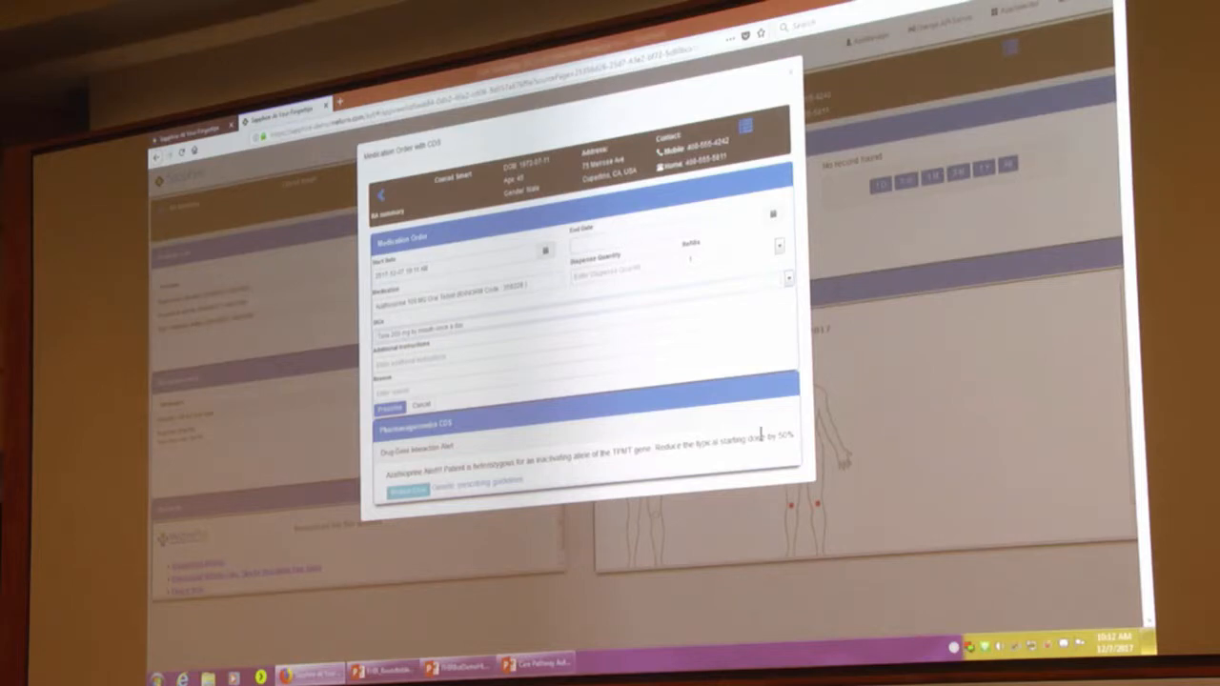
mouse_move(600, 472)
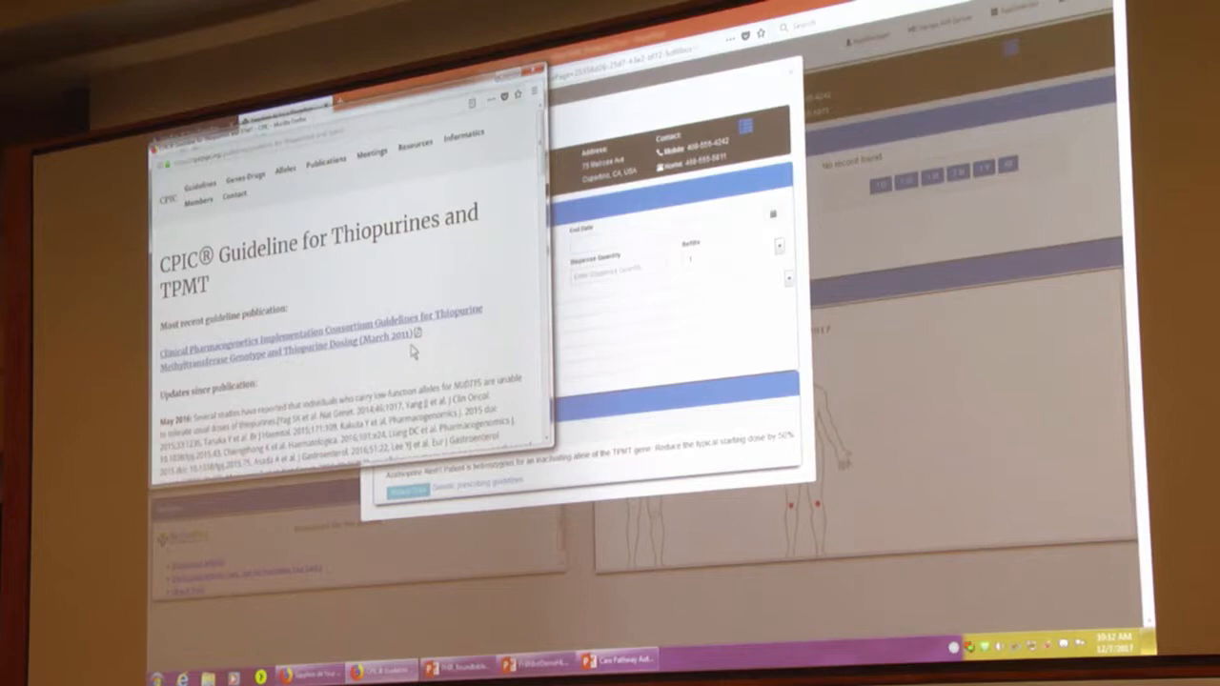
Scroll through the CPIC Thiopurines and TPMT guideline page to read its updates.
scroll("down", 3)
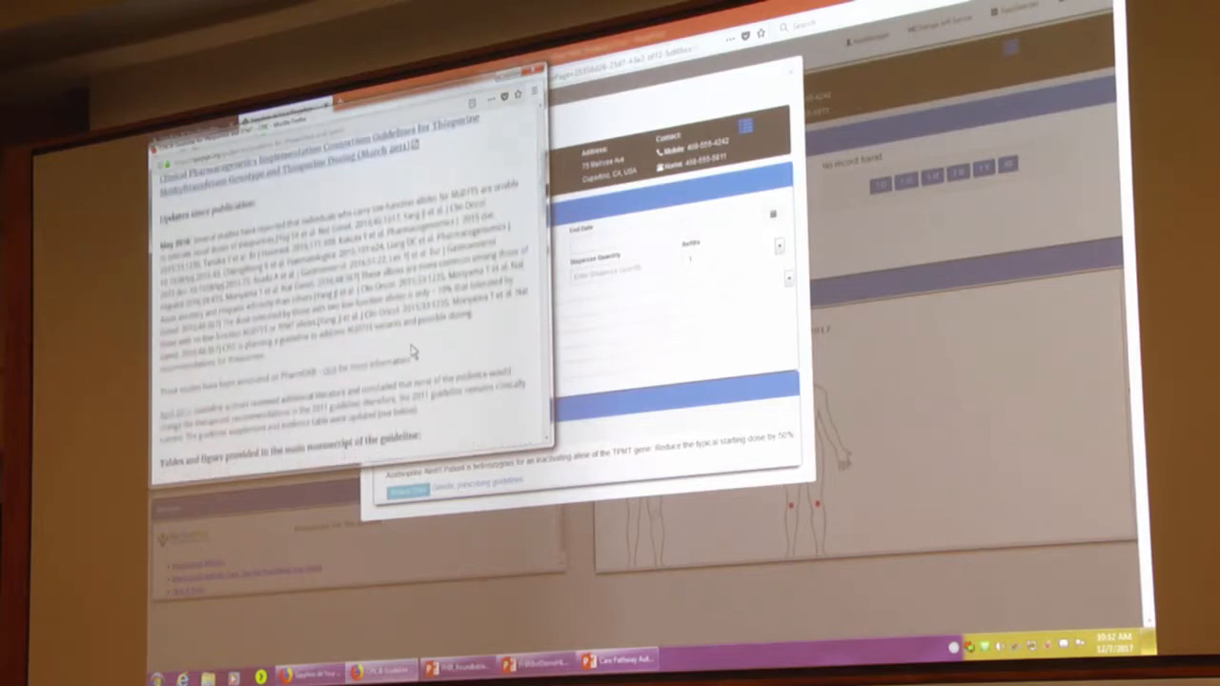
scroll("down", 3)
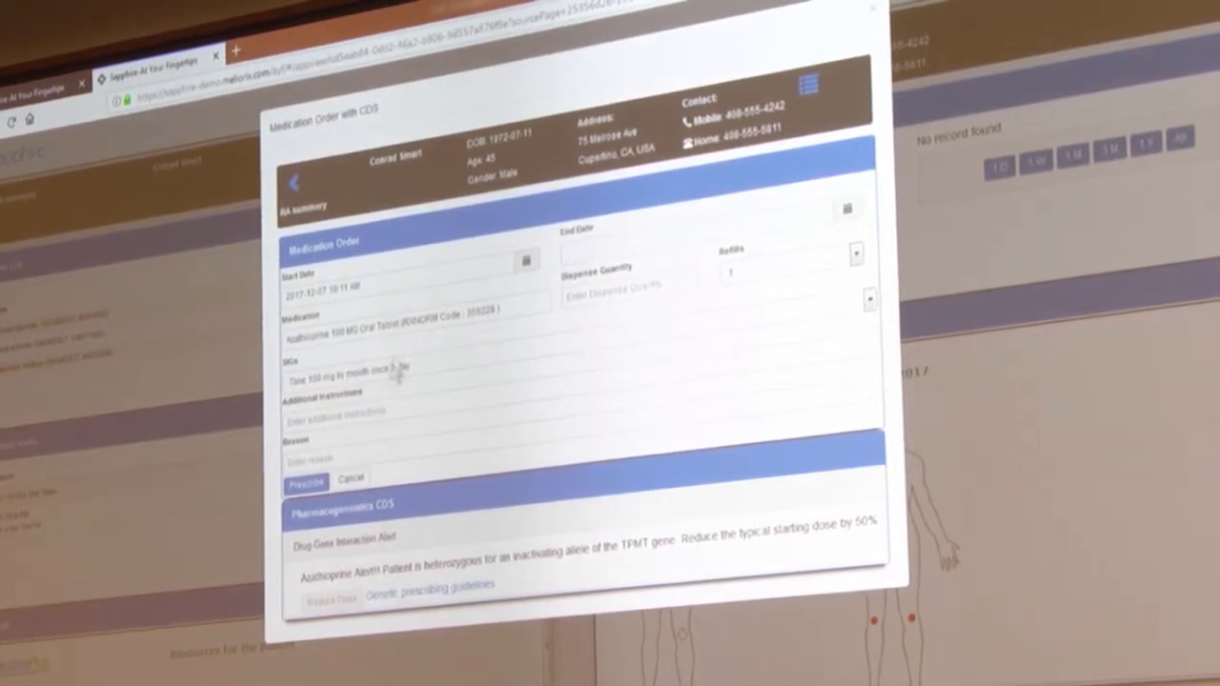
mouse_move(367, 500)
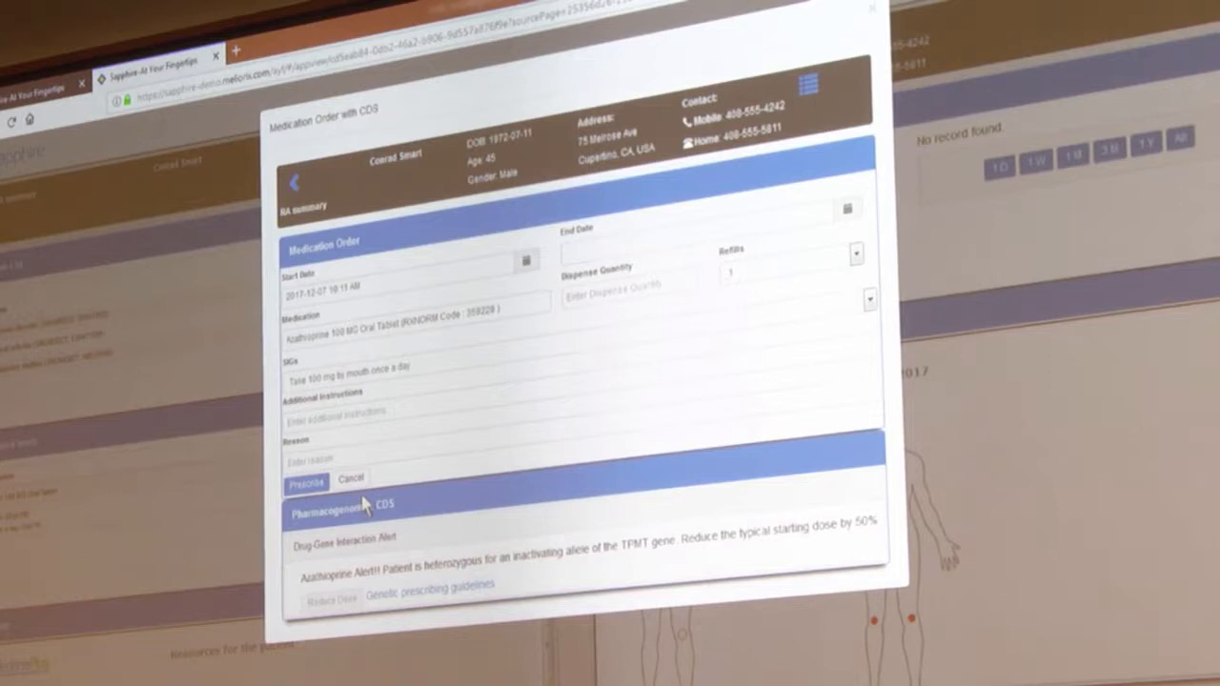
mouse_move(405, 295)
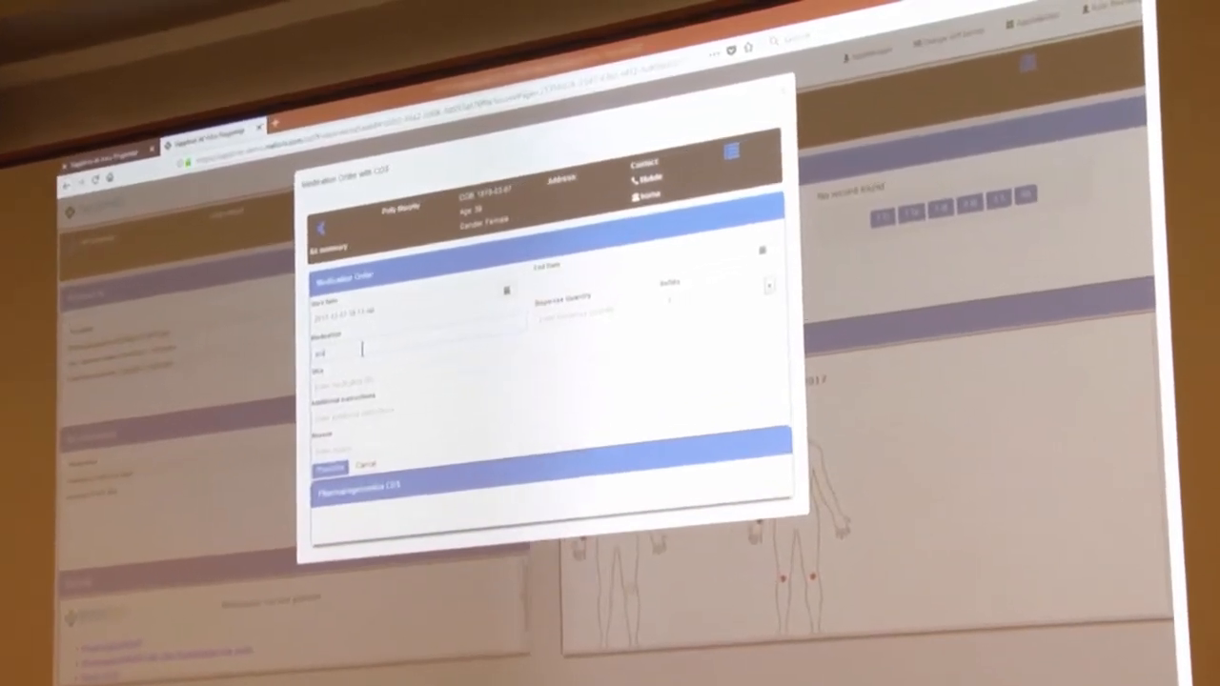
Enter 'azath' in the second patient's medication order to search for azathioprine.
type("azathioprine 100 MG Oral Tablet (RXNORM Code: 359228")
left_click(418, 384)
type("Take 200 mg by mouth once a day")
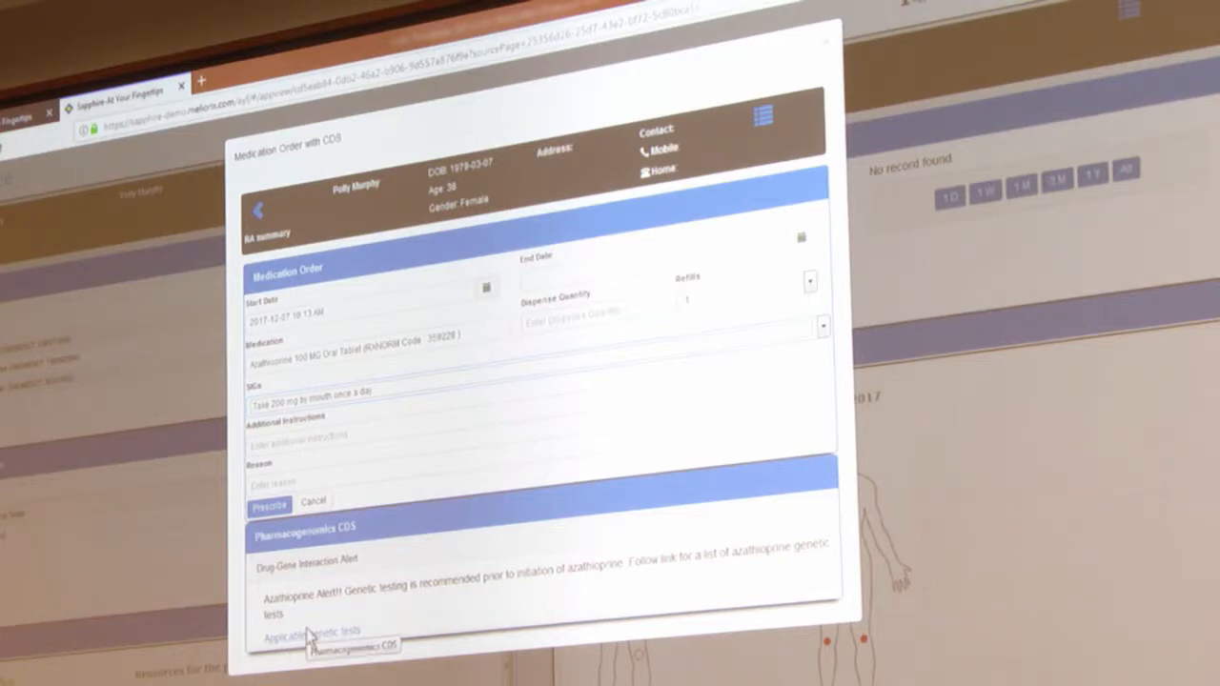
mouse_move(710, 124)
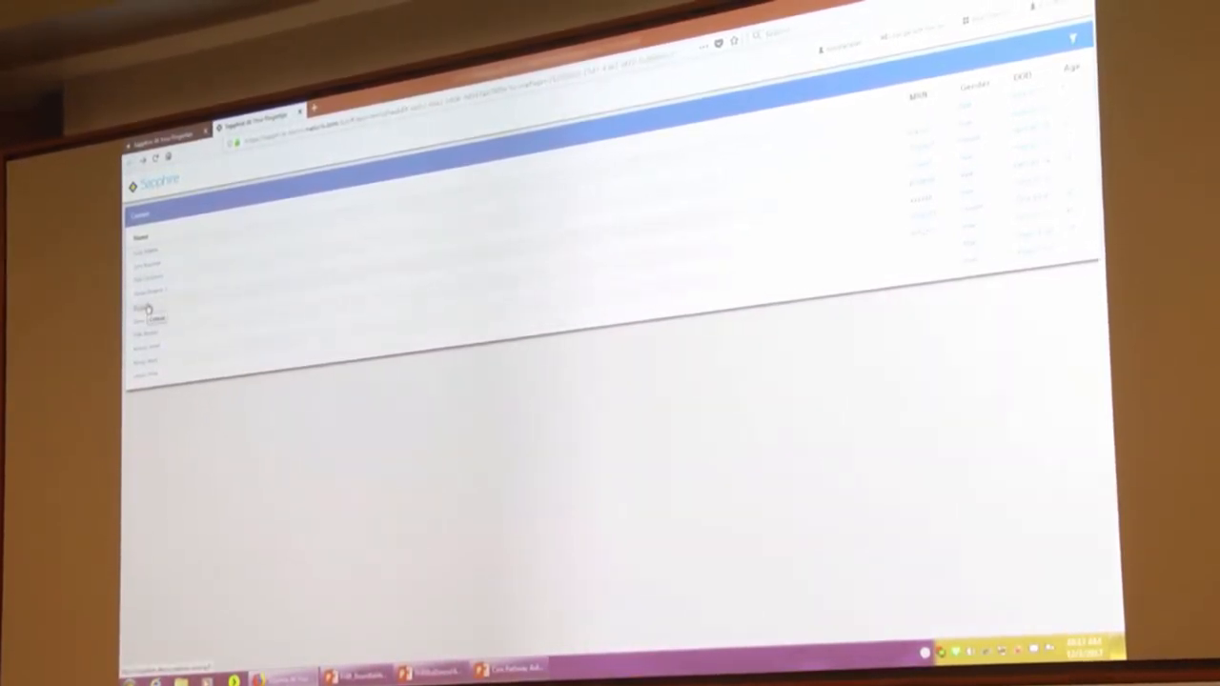
Open a third patient's Medication Order with CDS page from the patient list.
left_click(146, 305)
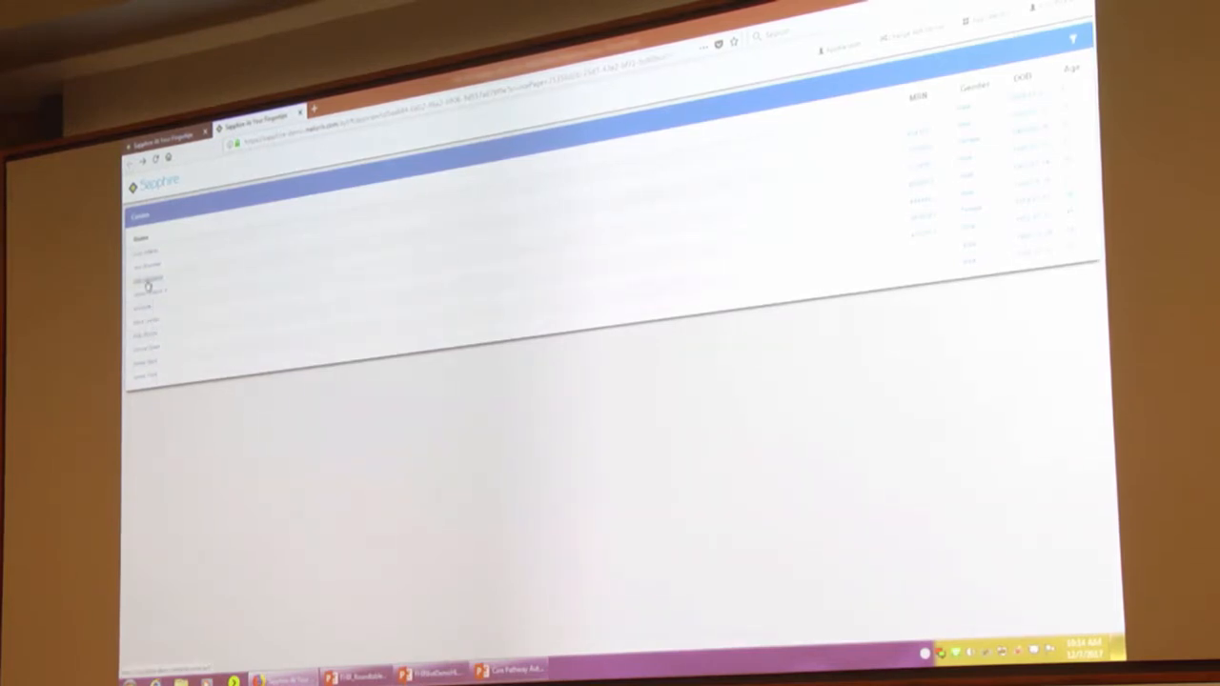
left_click(148, 286)
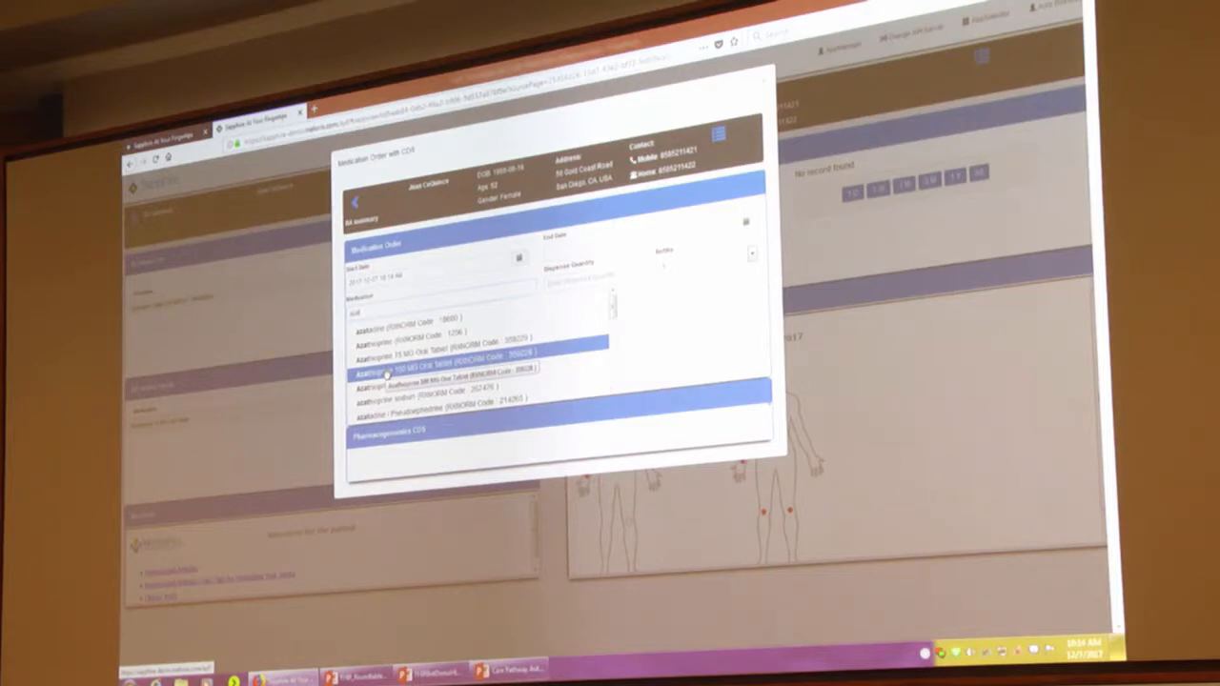
Order Azathioprine 100 MG Oral Tablet with SIG 'Take 200 mg by mouth once a day'.
left_click(439, 370)
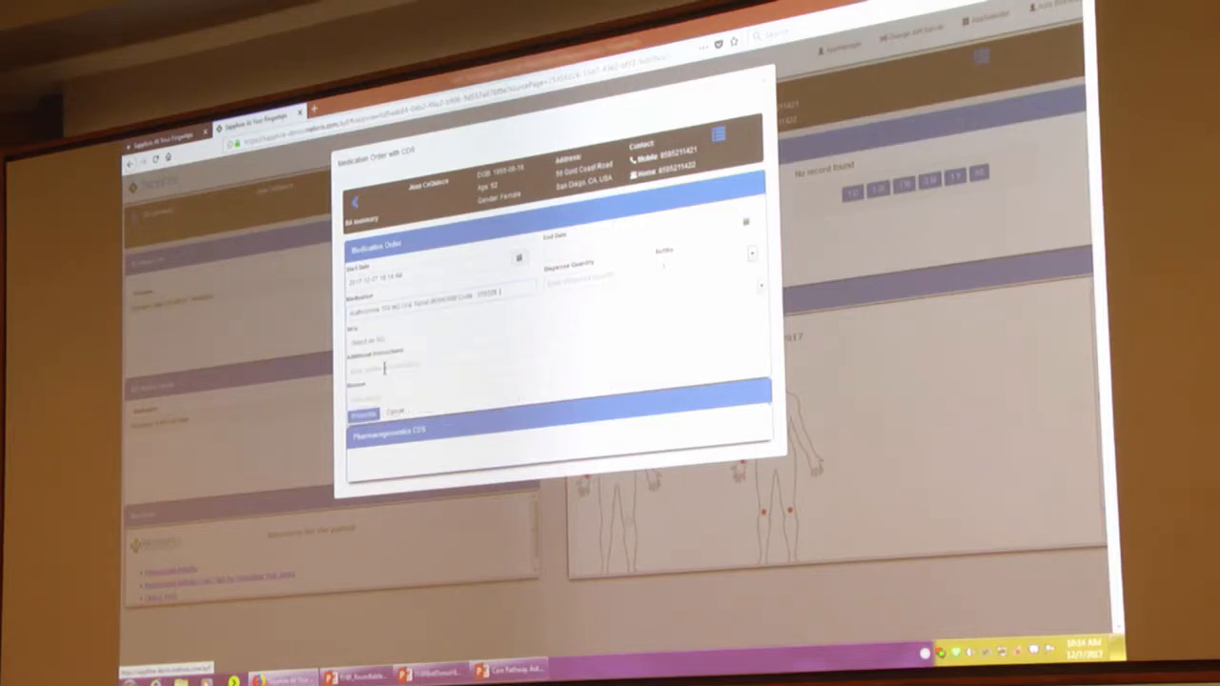
left_click(434, 340)
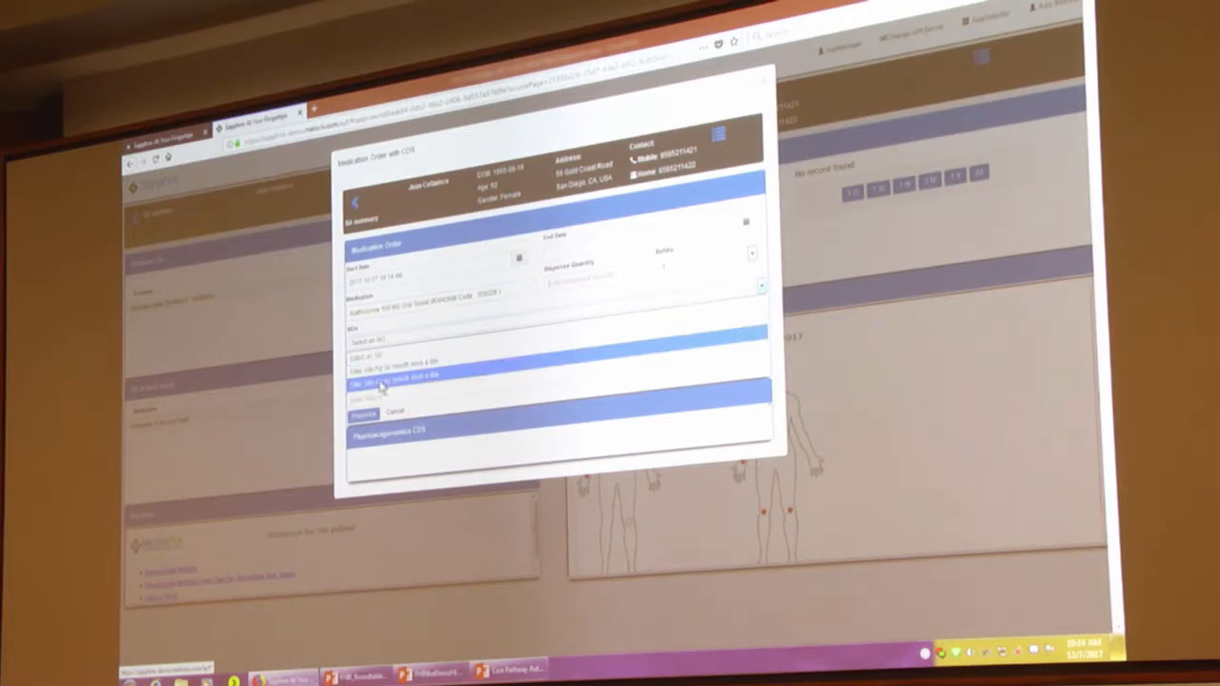
left_click(391, 381)
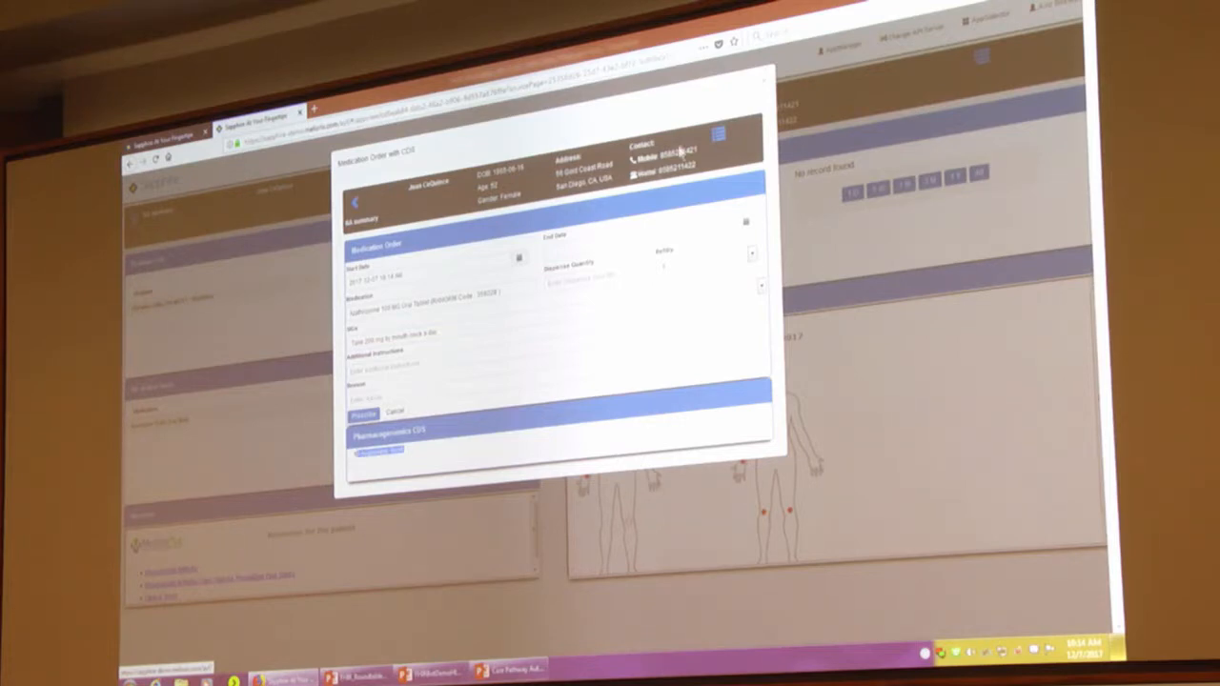
mouse_move(767, 84)
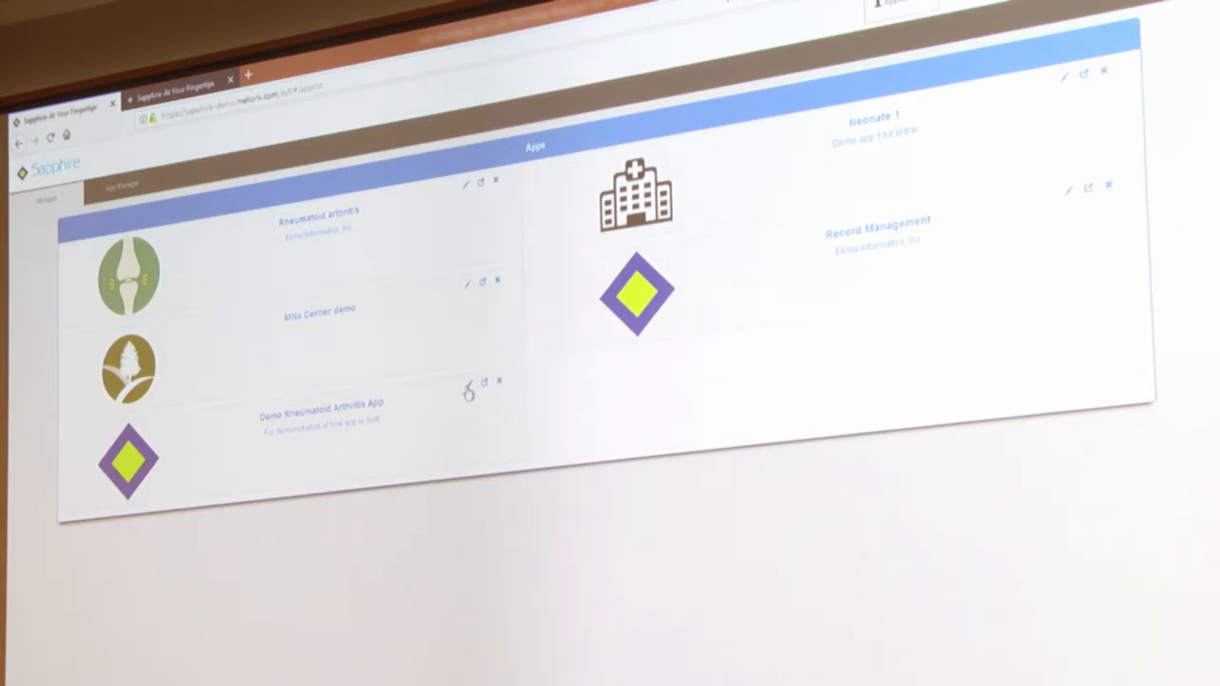
Edit the Demo Rheumatoid Arthritis App and open the CDS Hook widget's settings.
left_click(128, 462)
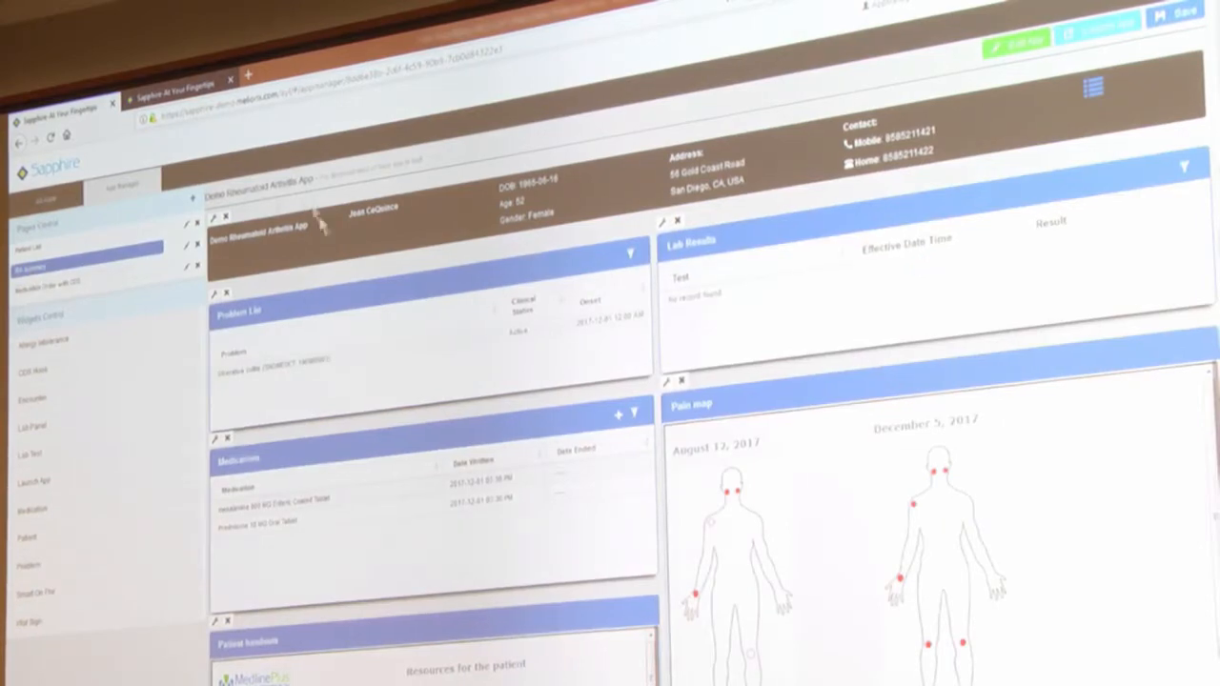
mouse_move(400, 224)
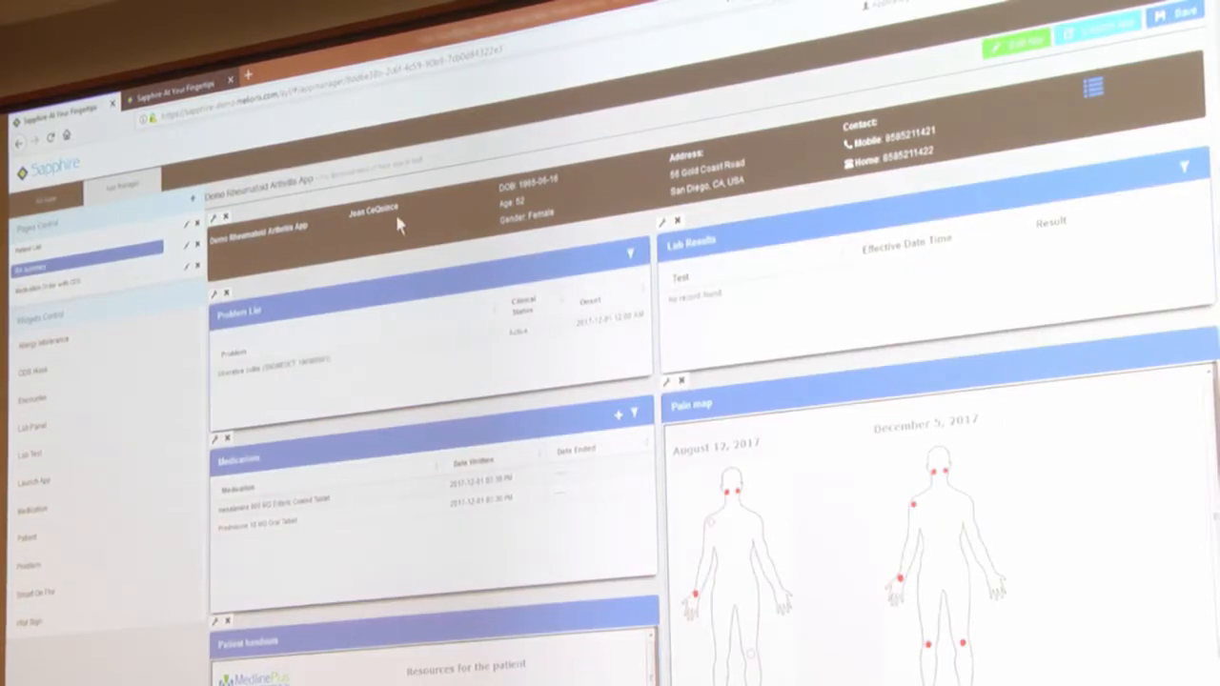
mouse_move(390, 205)
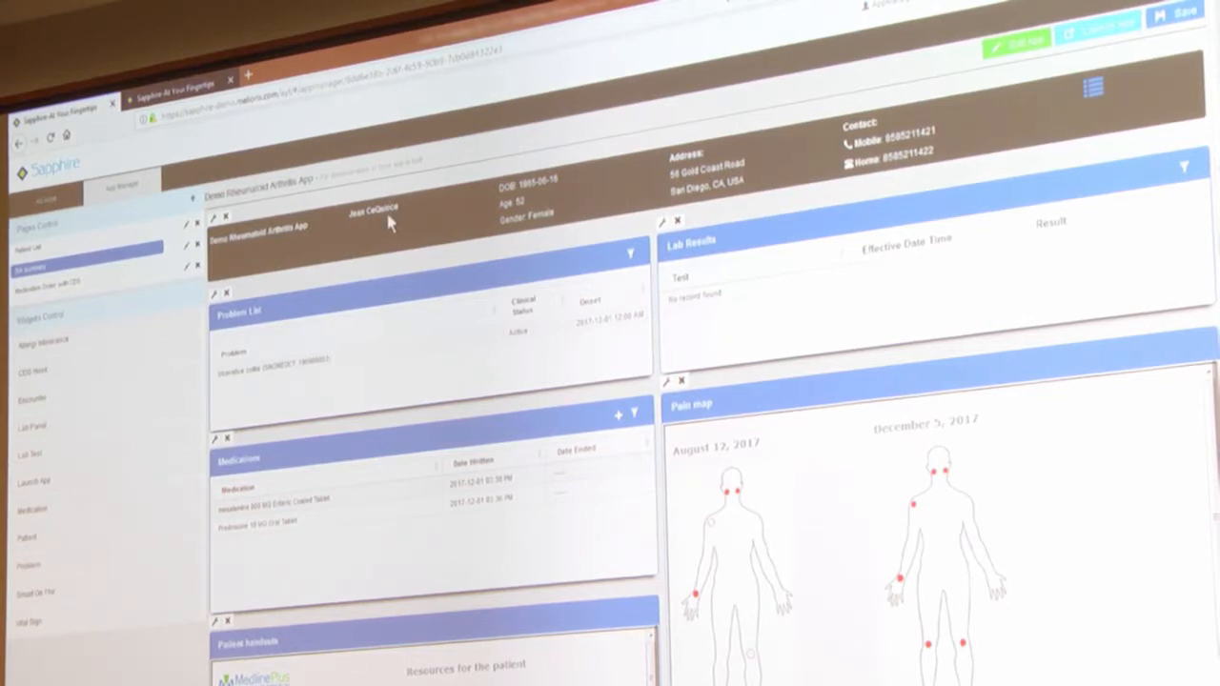
mouse_move(50, 293)
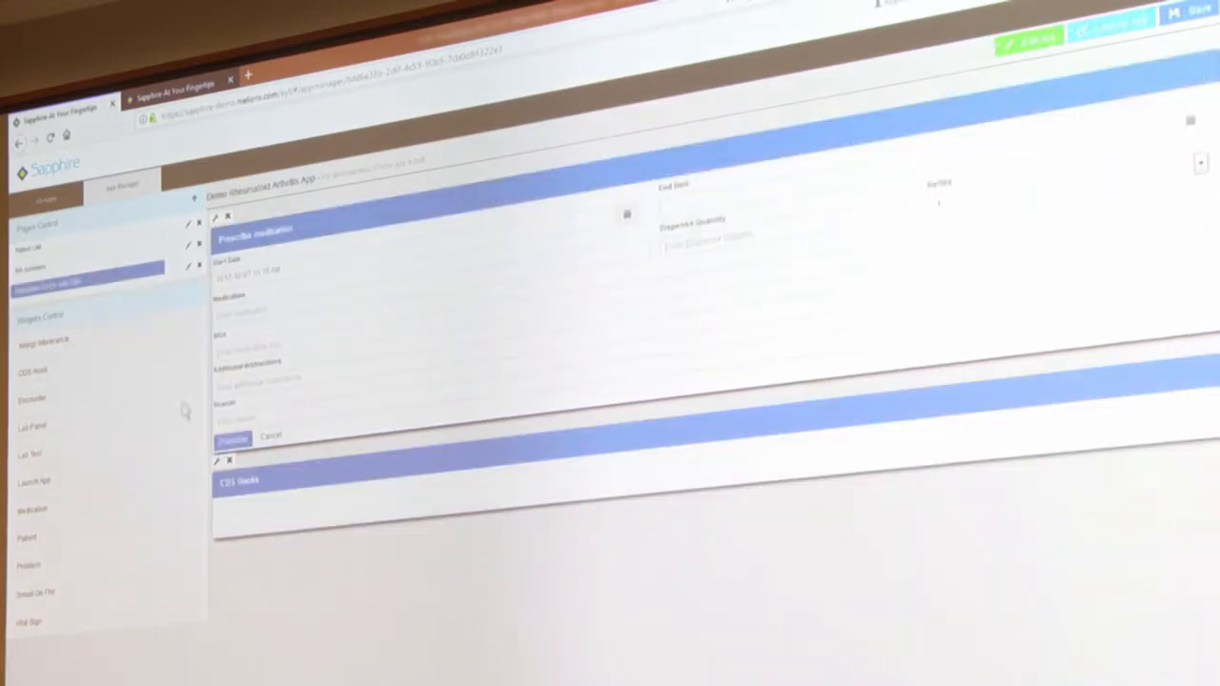
left_click(229, 460)
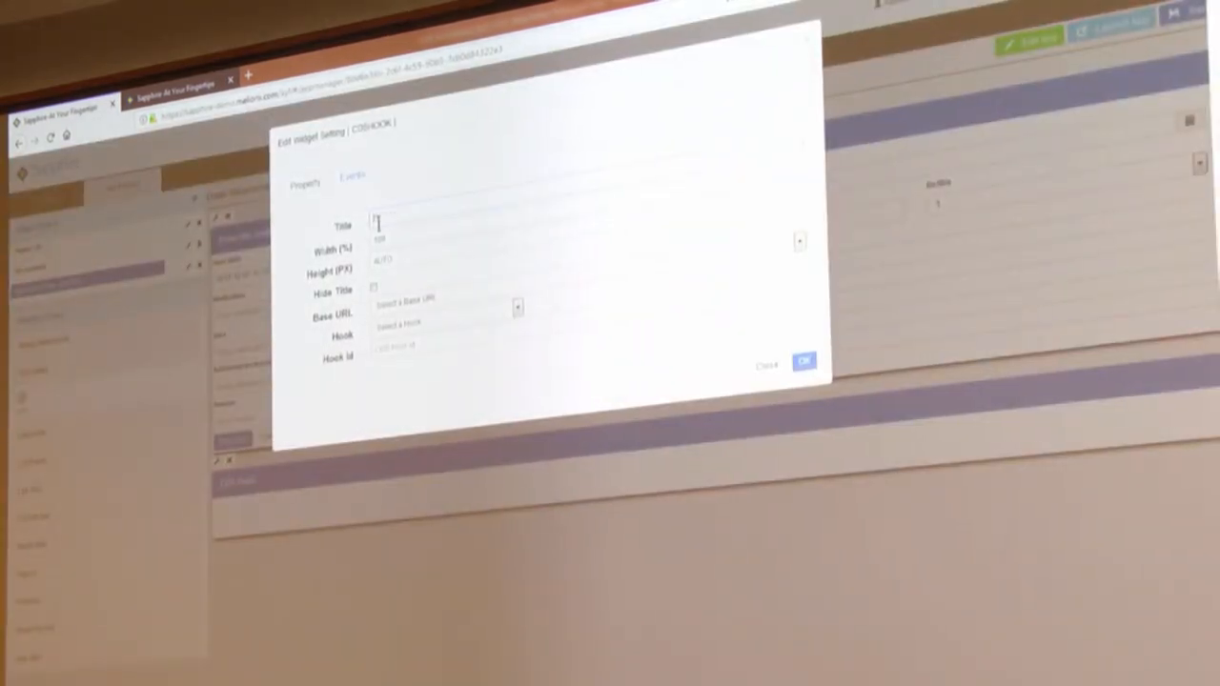
Title widget 'Pgx CDS': Elimu Pharmacogenomics URL, Medication Prescribe hook, Prescribe medication link, hook id 11.
type("CDS")
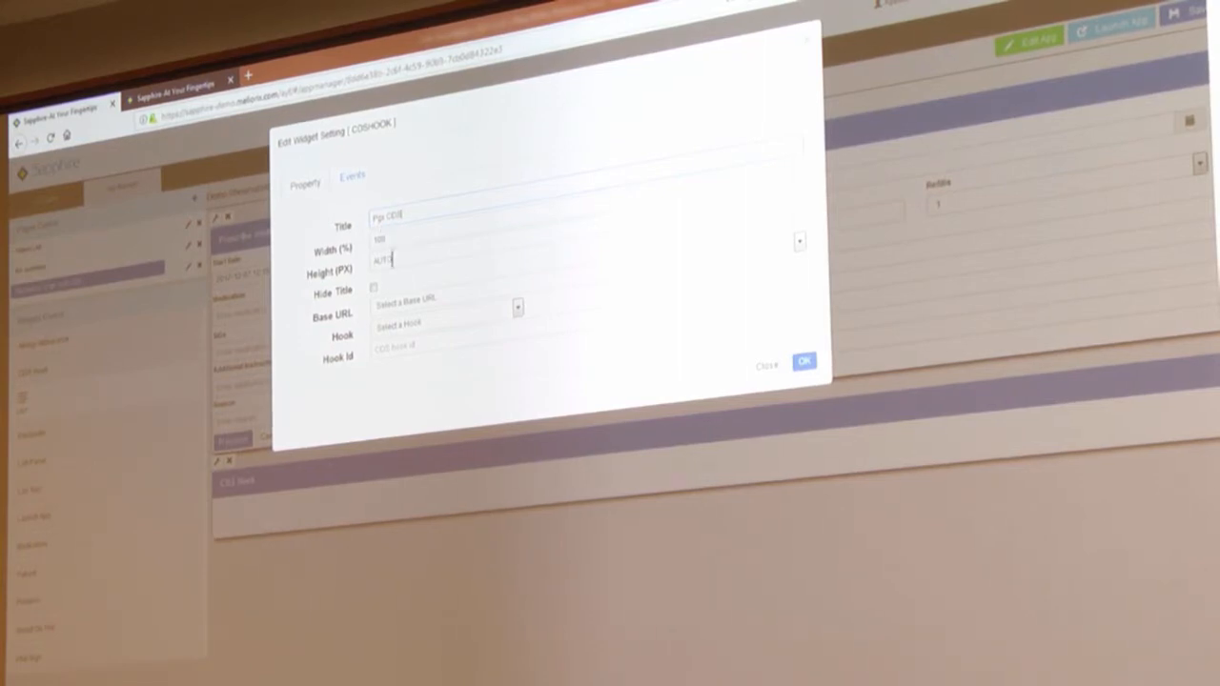
left_click(518, 307)
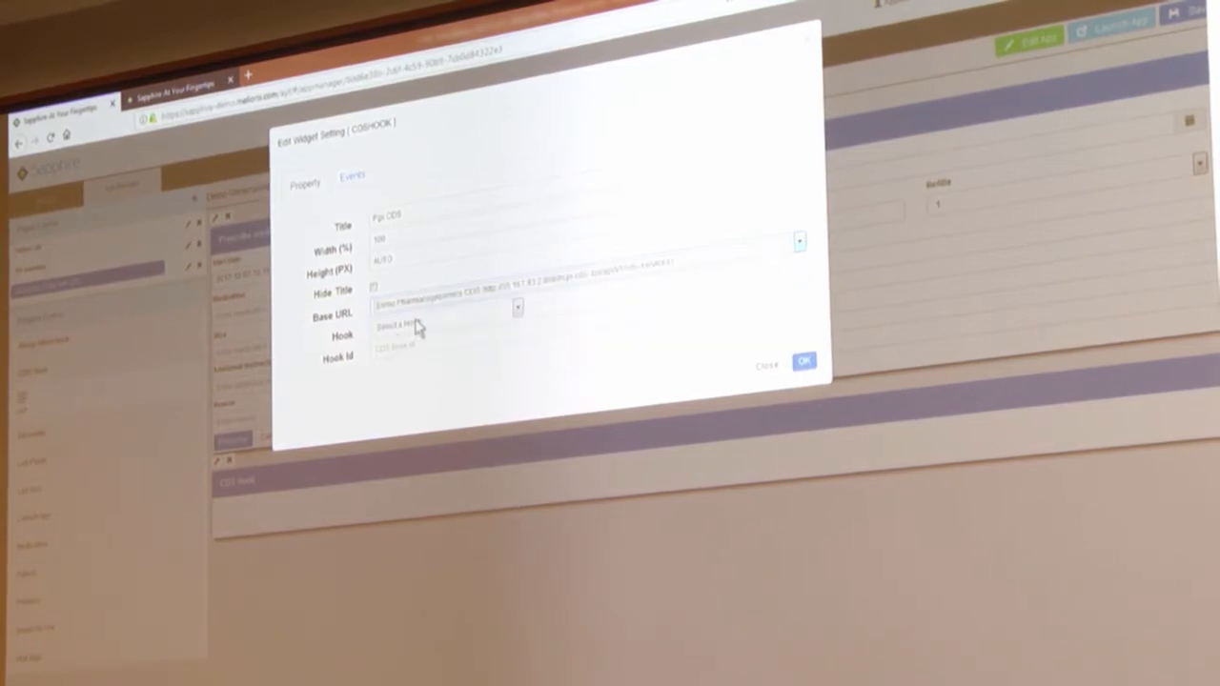
mouse_move(431, 327)
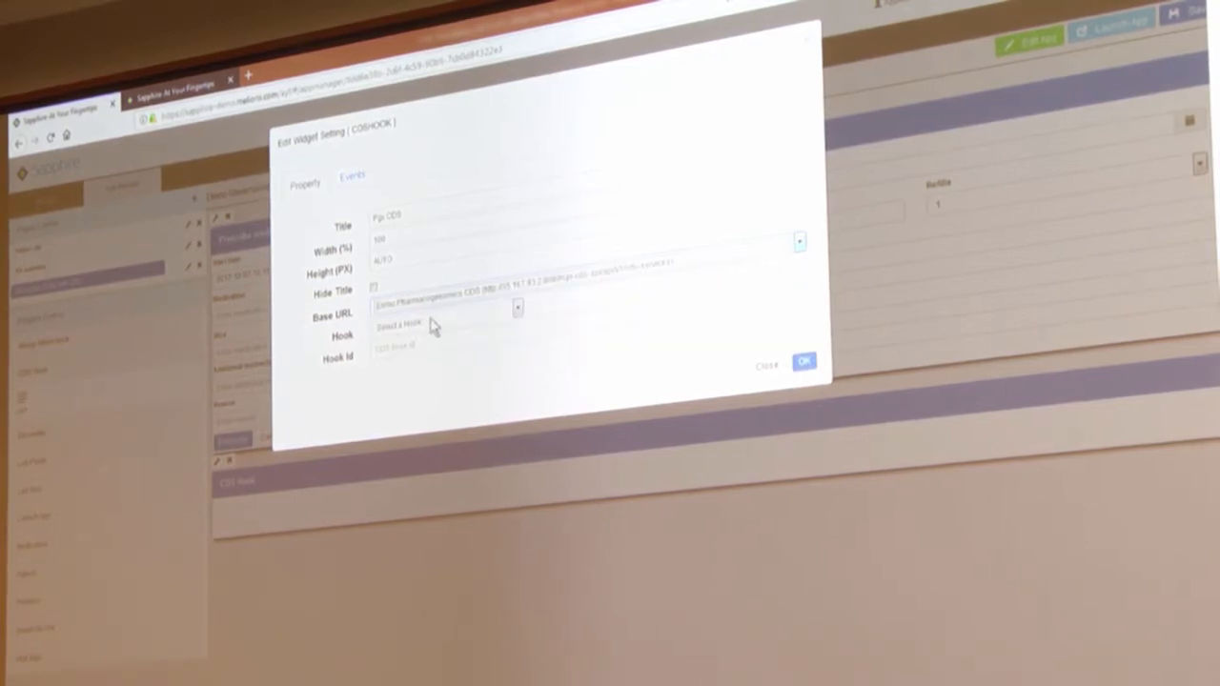
left_click(444, 331)
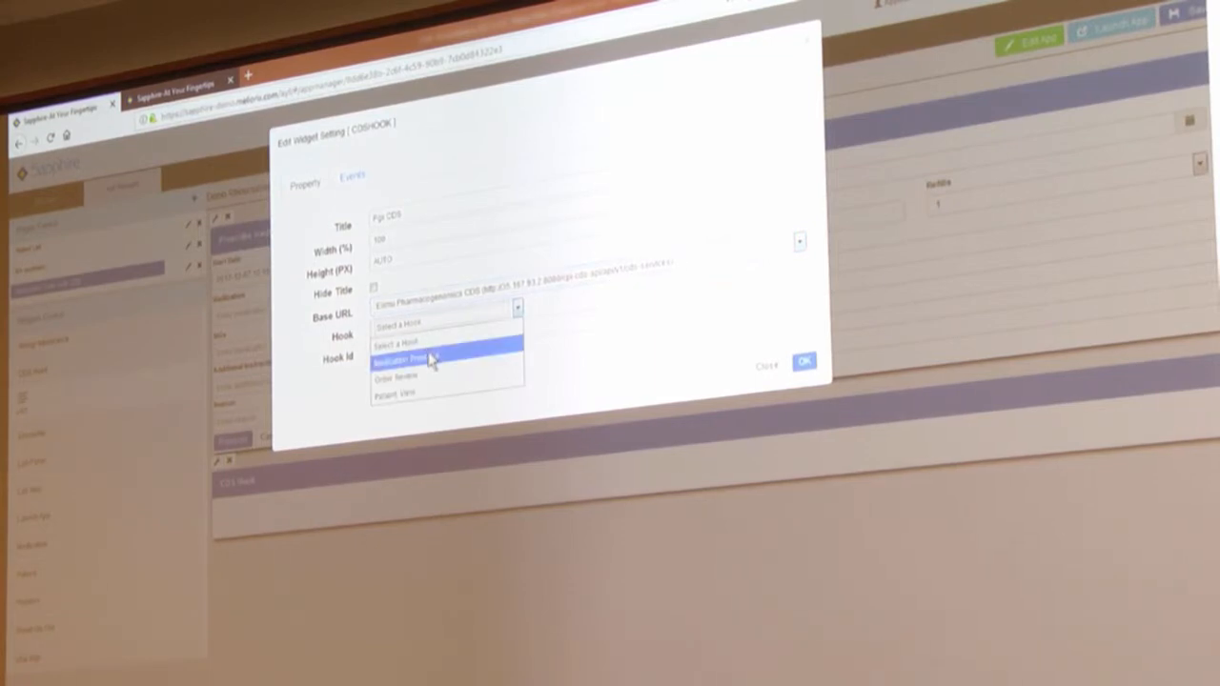
left_click(400, 360)
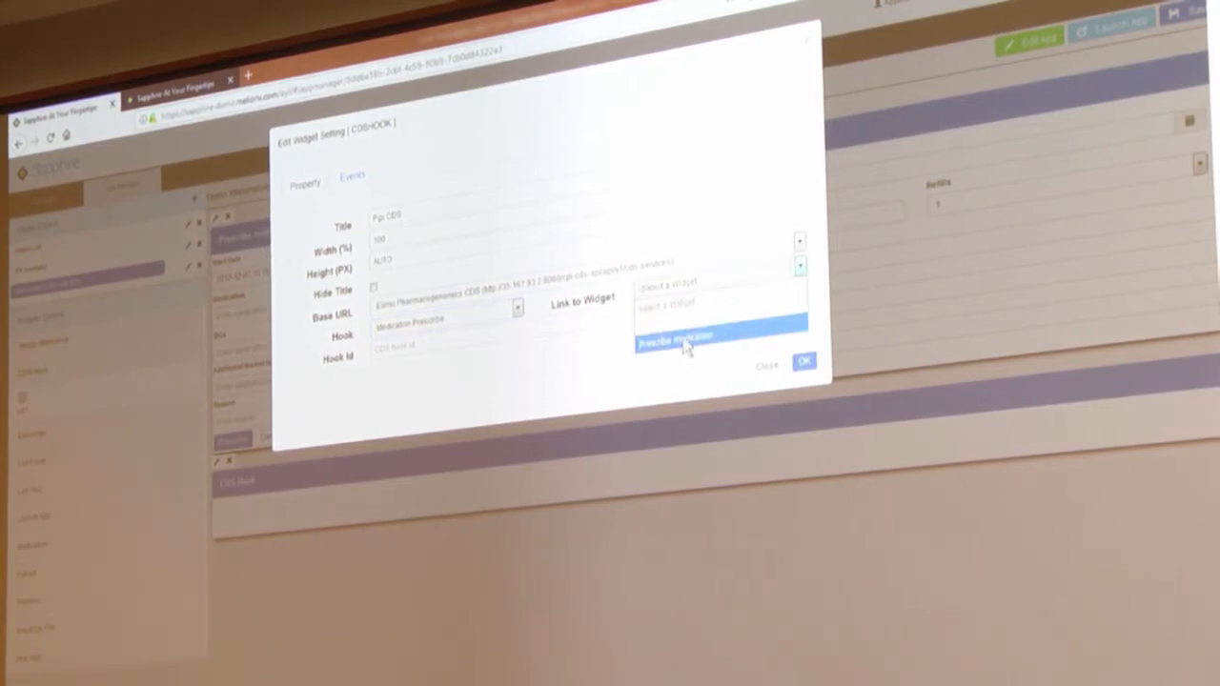
left_click(685, 339)
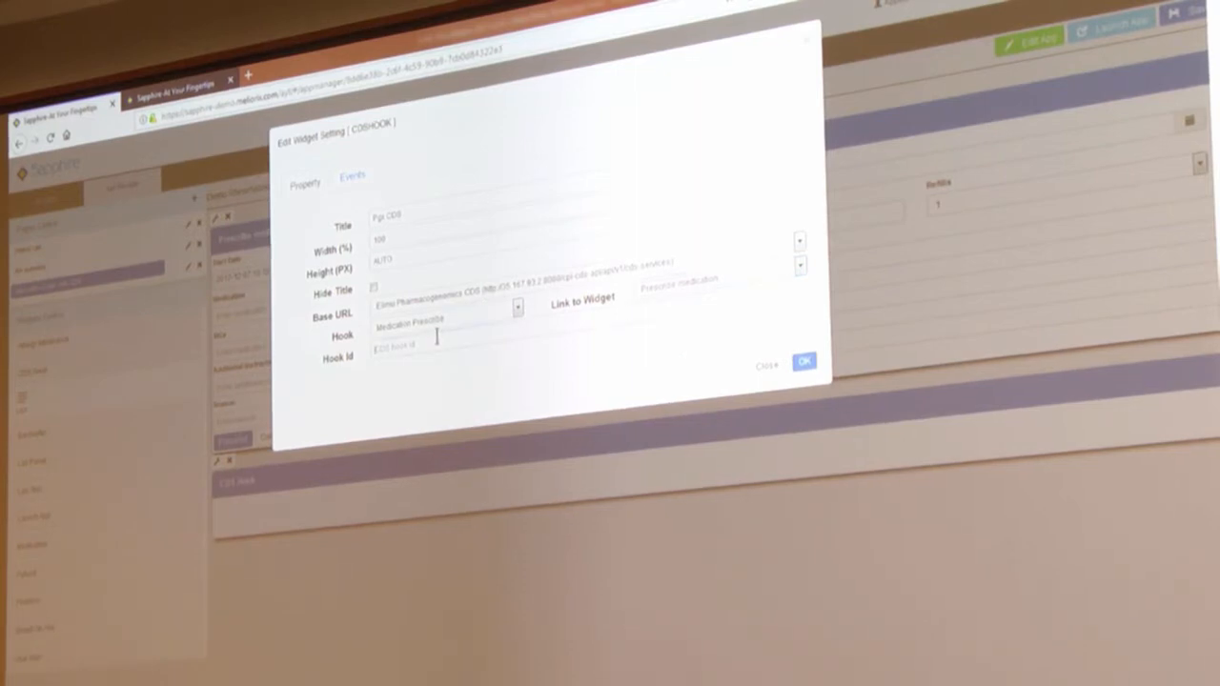
type("11")
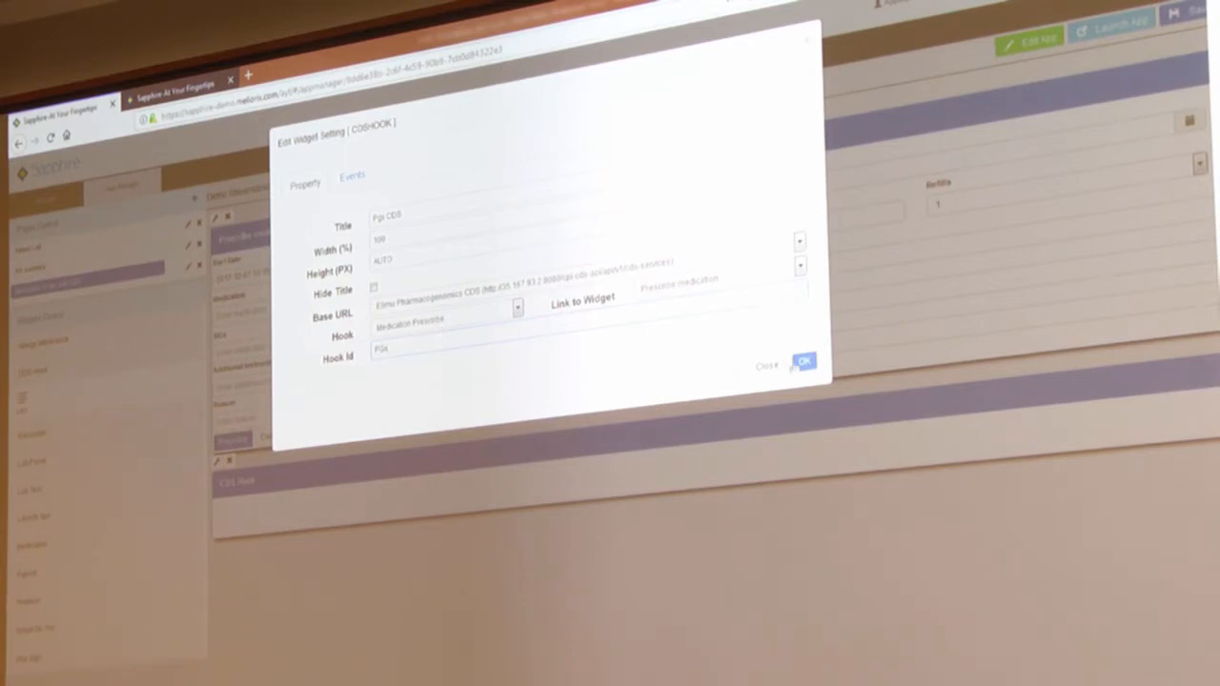
left_click(804, 361)
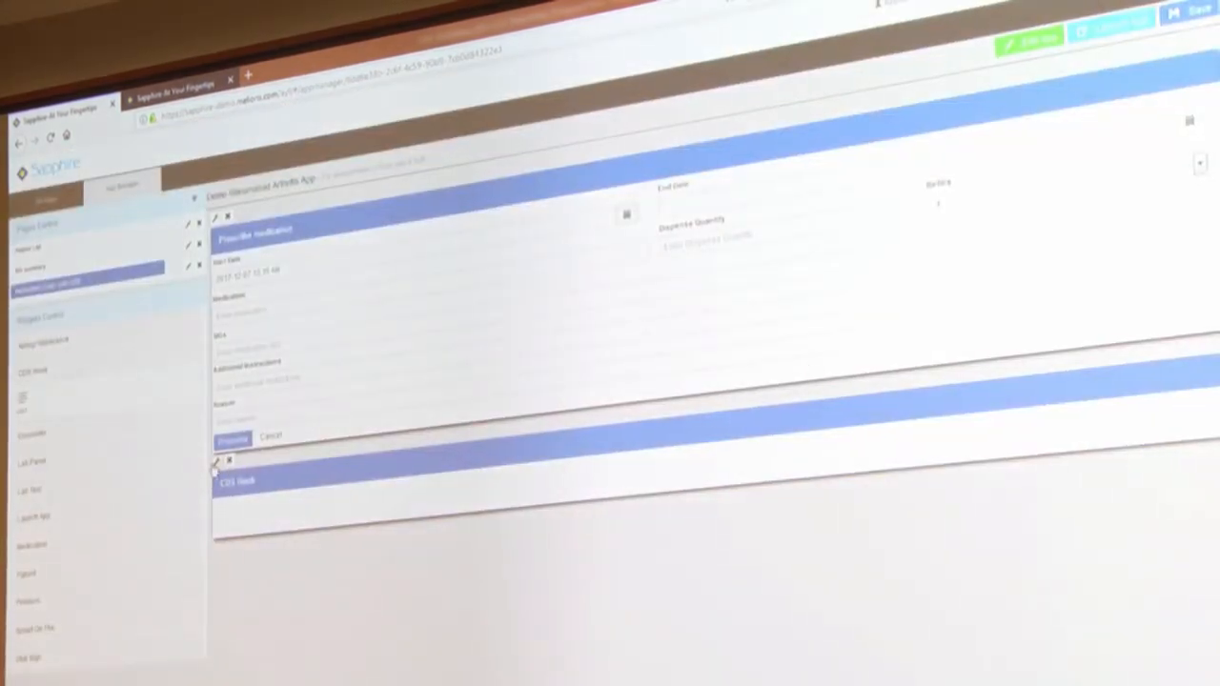
Add a Subscribe AppContext Flag event with a Reload Widget action to the Pgx CDS widget.
left_click(217, 461)
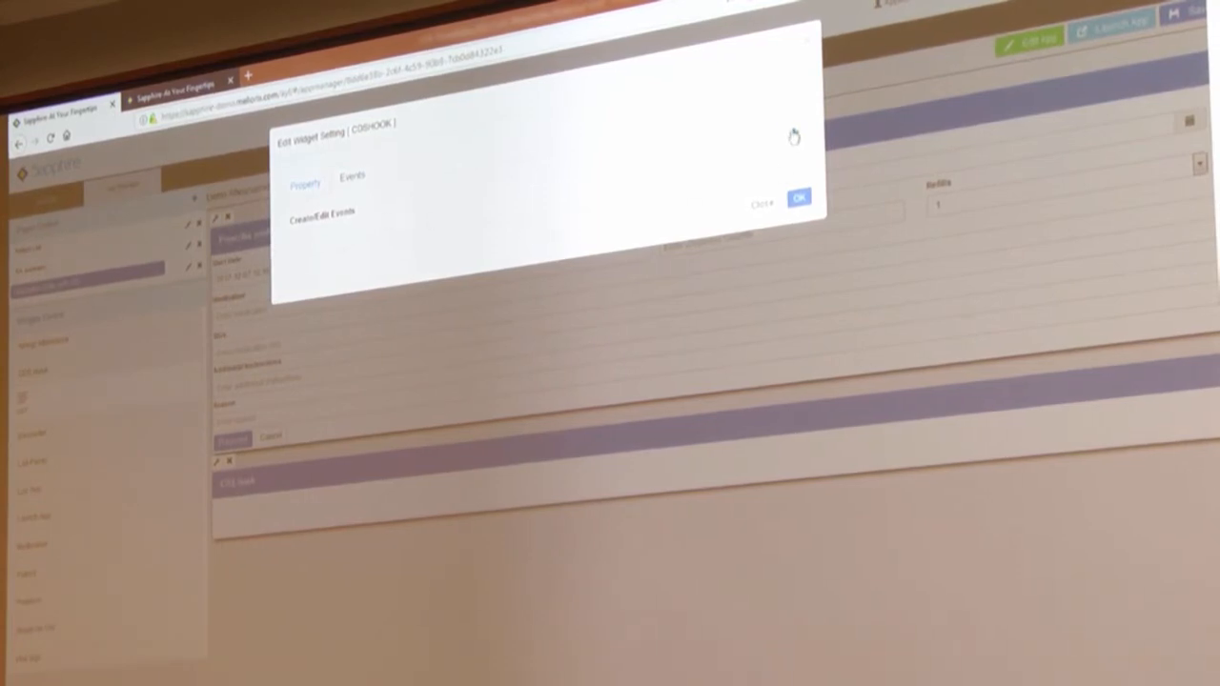
left_click(792, 136)
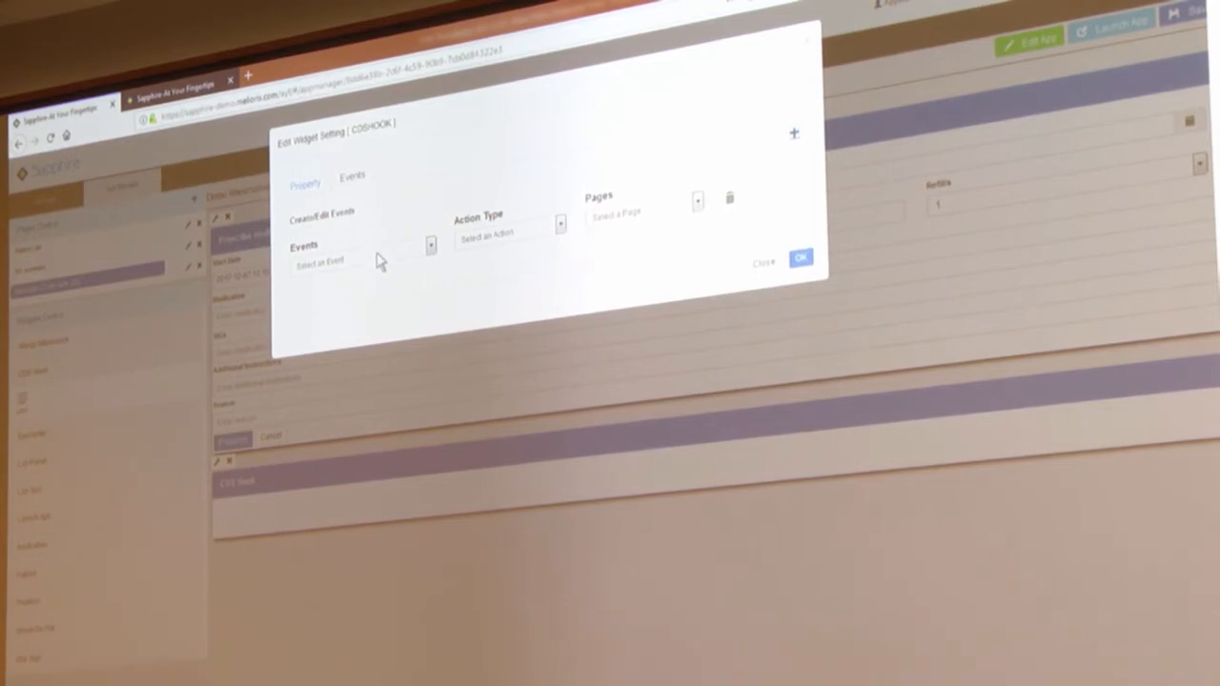
left_click(430, 246)
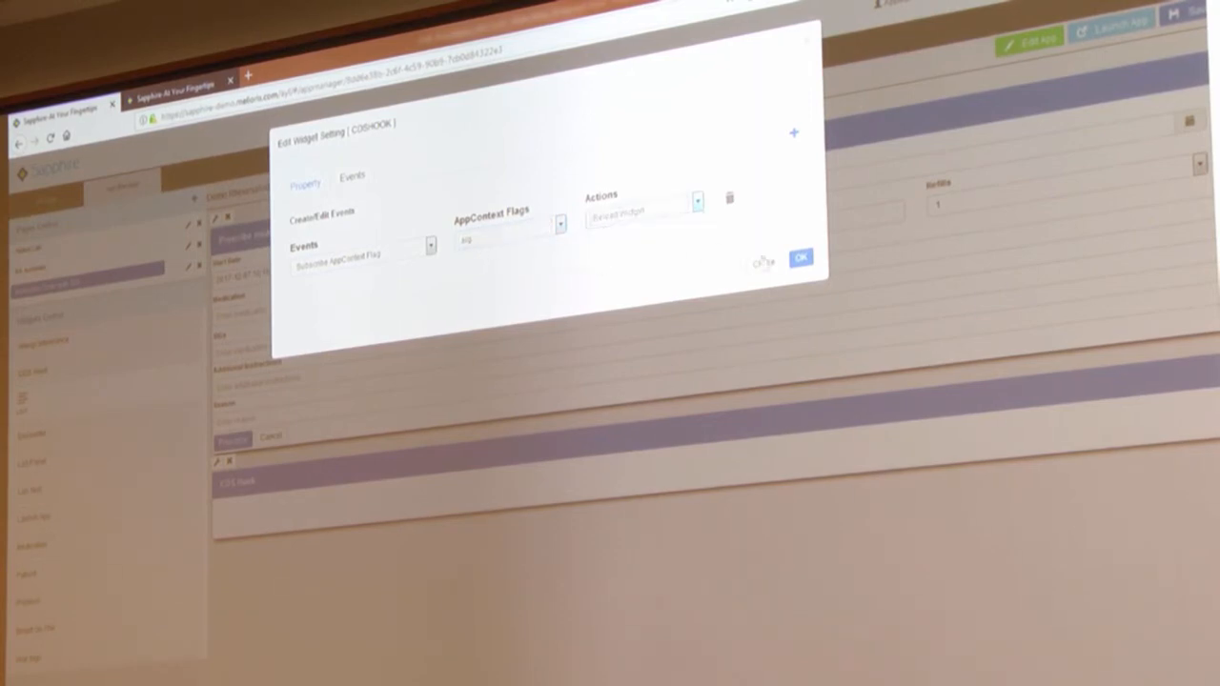
left_click(800, 257)
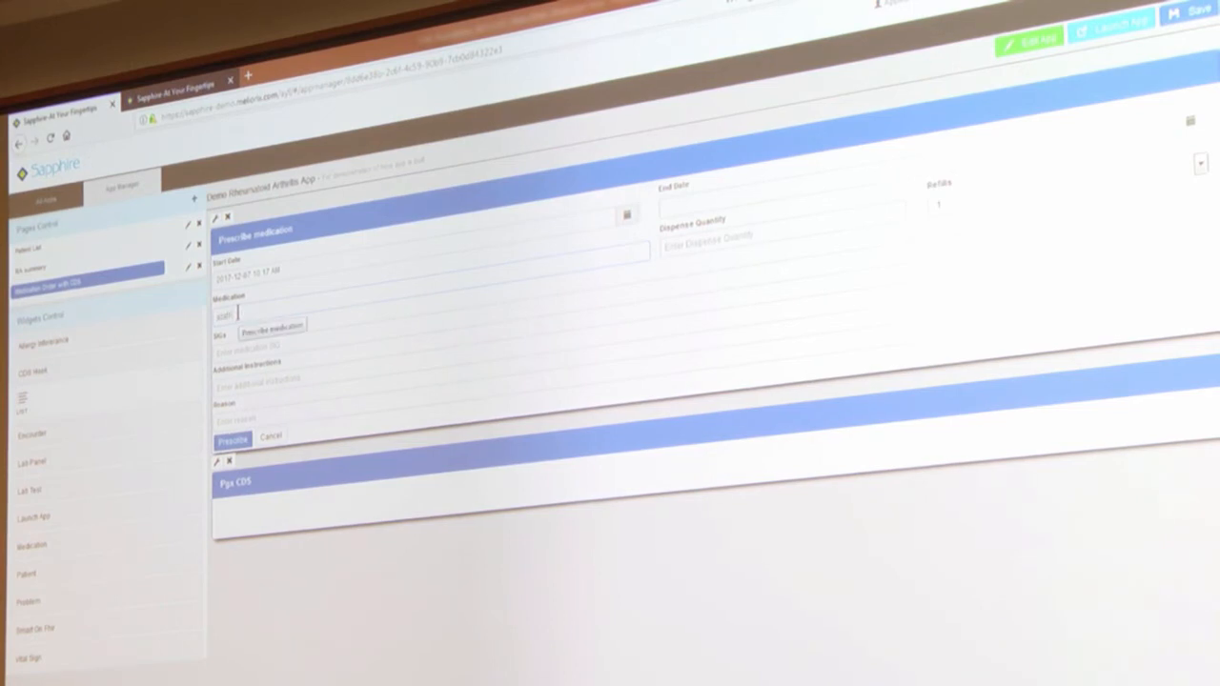
Select Azathioprine 100 MG Oral Tablet from the medication autocomplete matches.
left_click(272, 324)
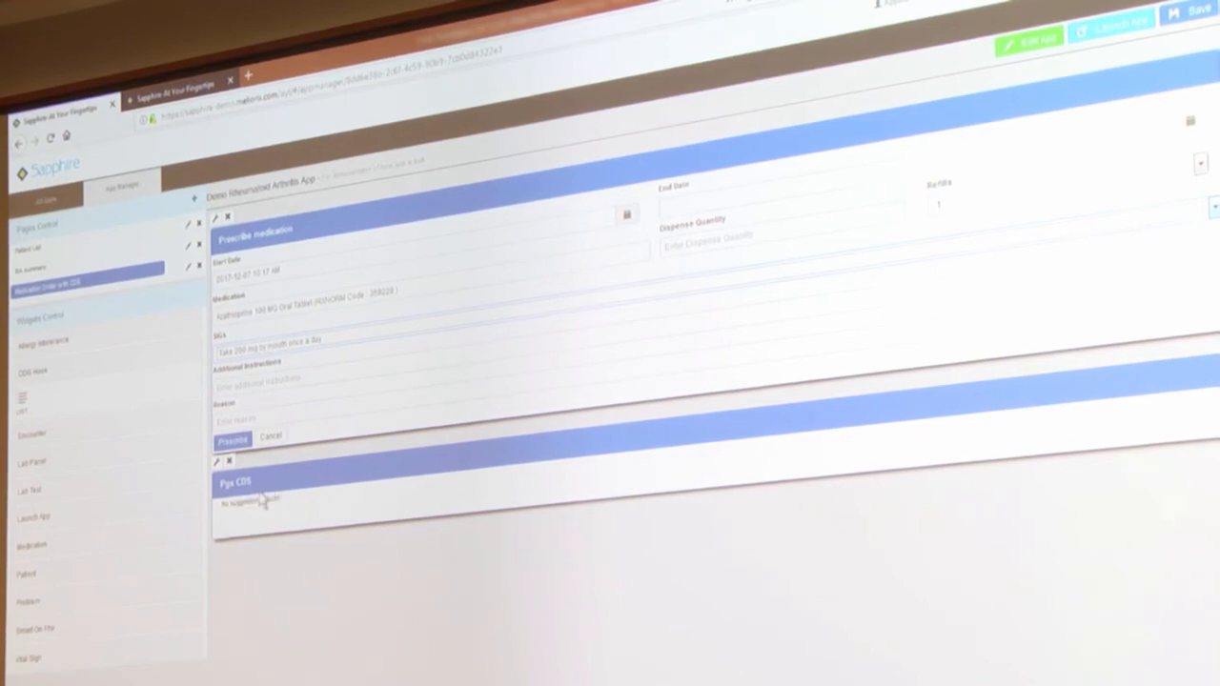
mouse_move(253, 467)
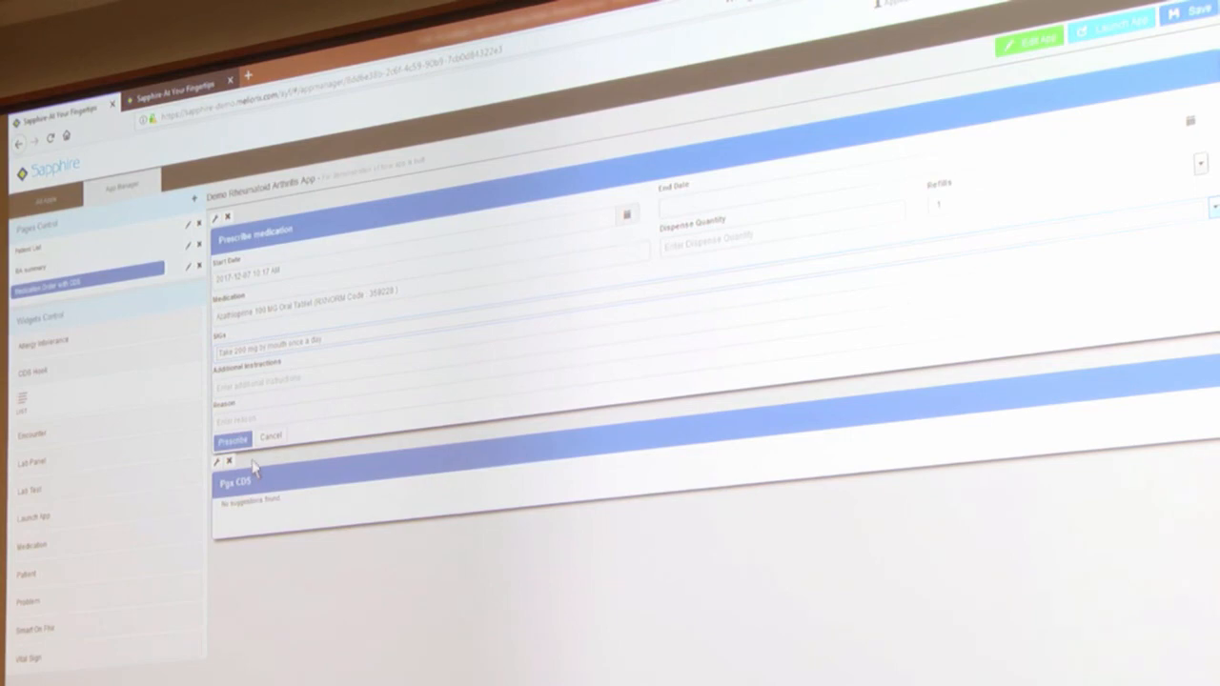
mouse_move(477, 86)
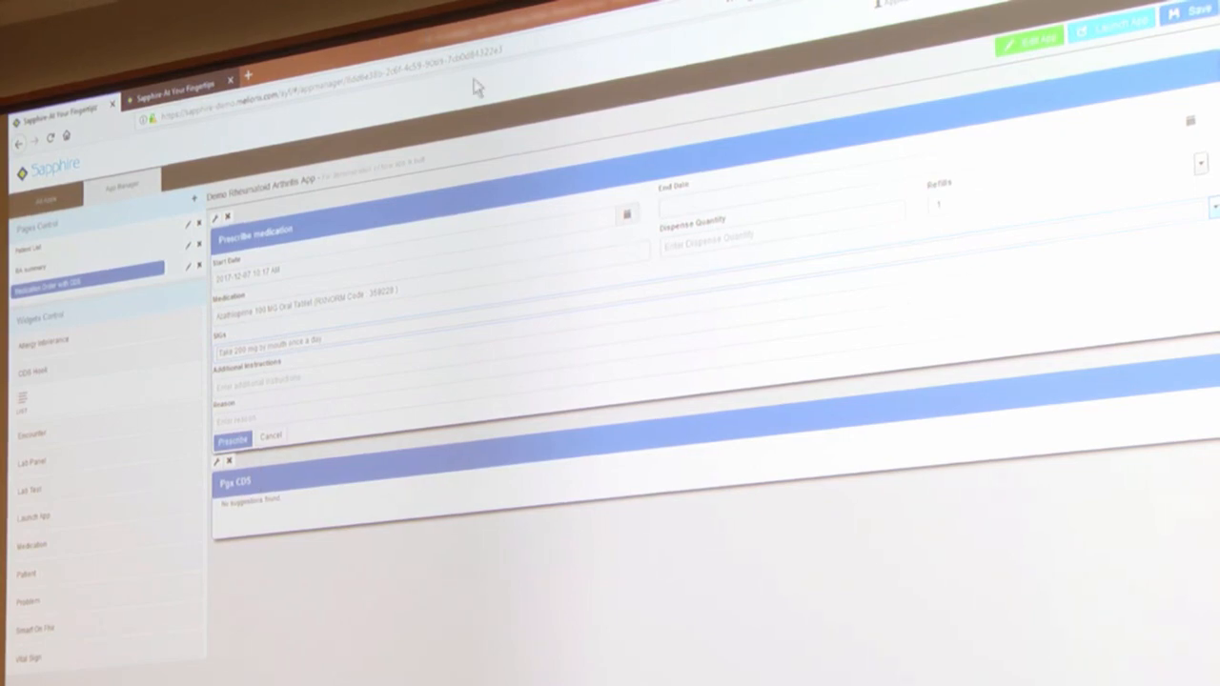